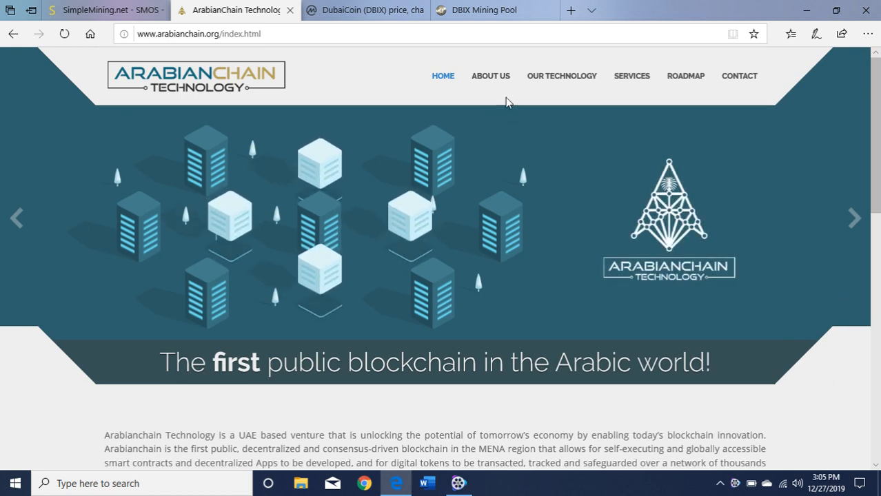
Step: Go to the Our Technology page from the site's top navigation
left_click(560, 76)
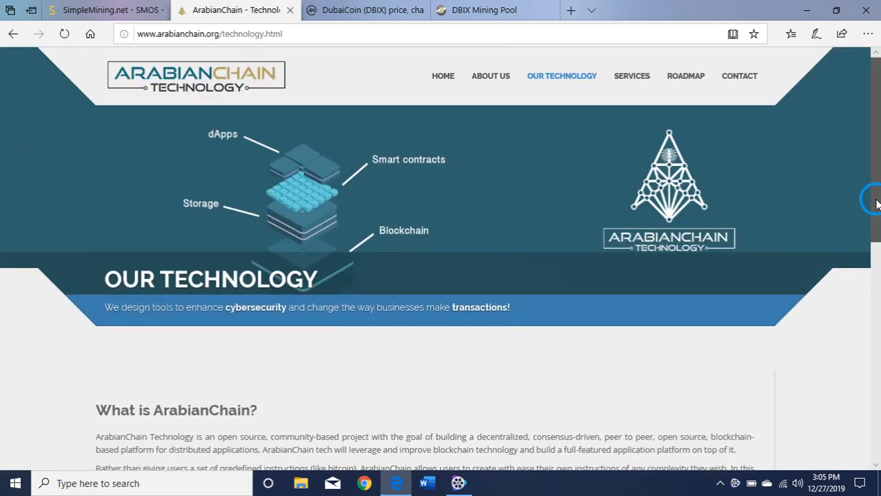
Step: Scroll down through the 'What is ArabianChain?' and 'What can you do with it?' sections
scroll("down", 3)
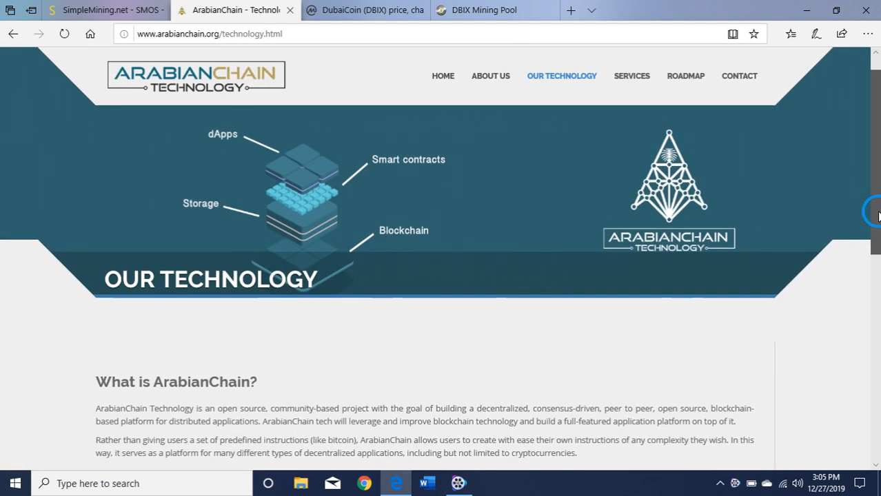
scroll("down", 3)
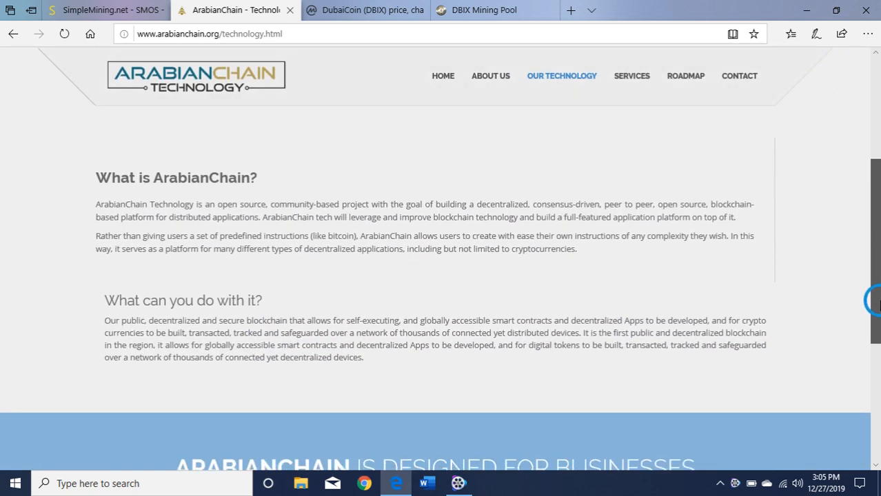
scroll("down", 3)
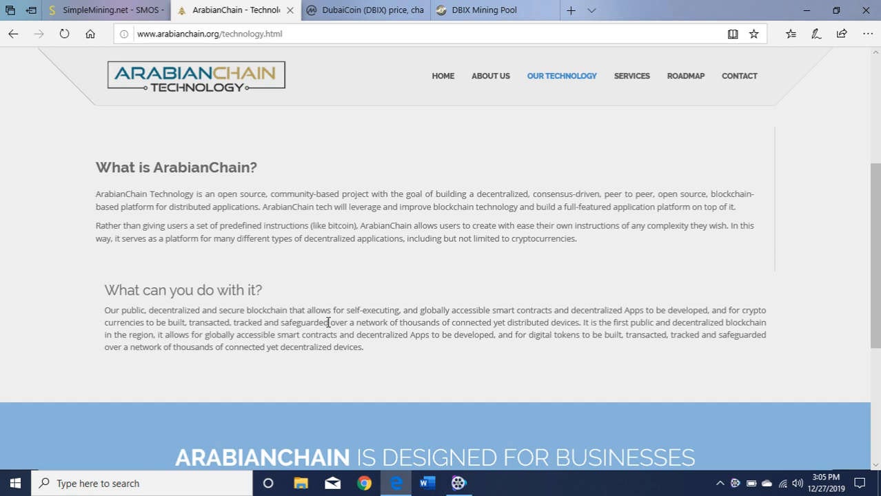
mouse_move(466, 325)
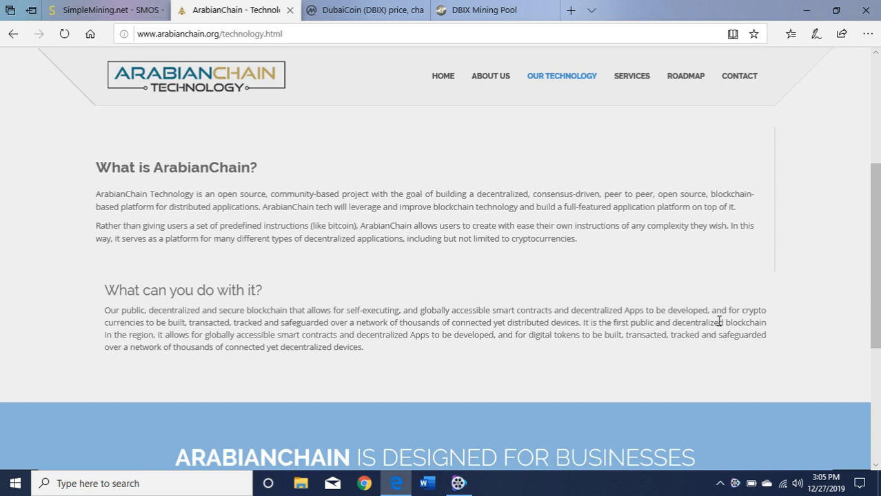
mouse_move(204, 331)
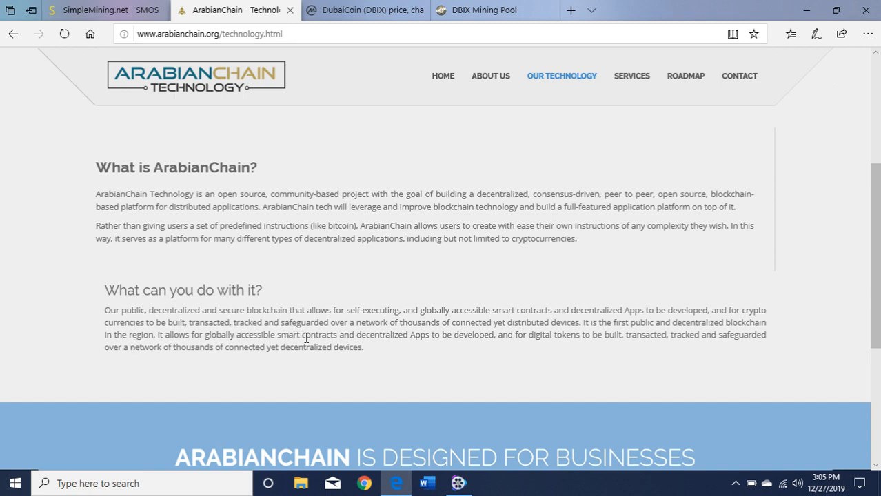
mouse_move(522, 336)
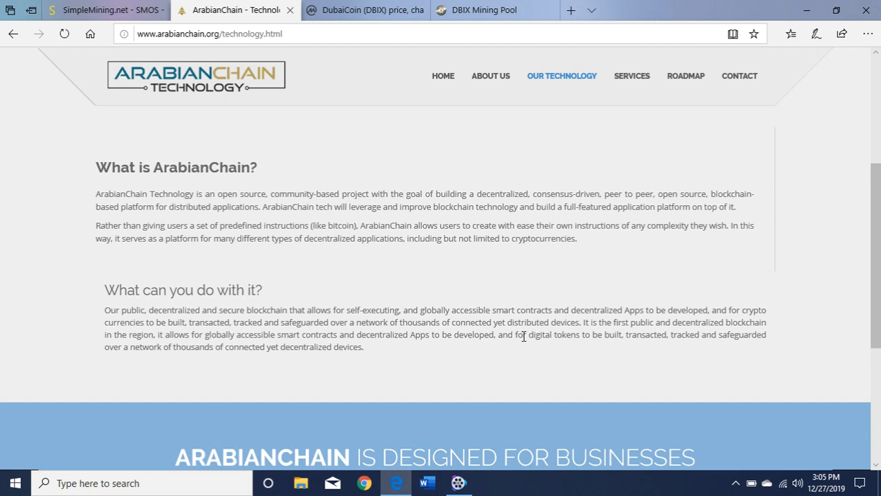
mouse_move(567, 335)
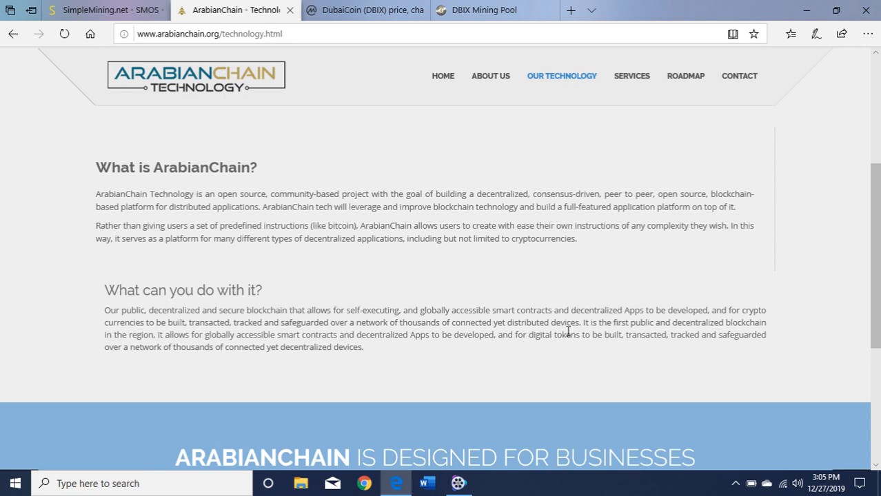
mouse_move(711, 339)
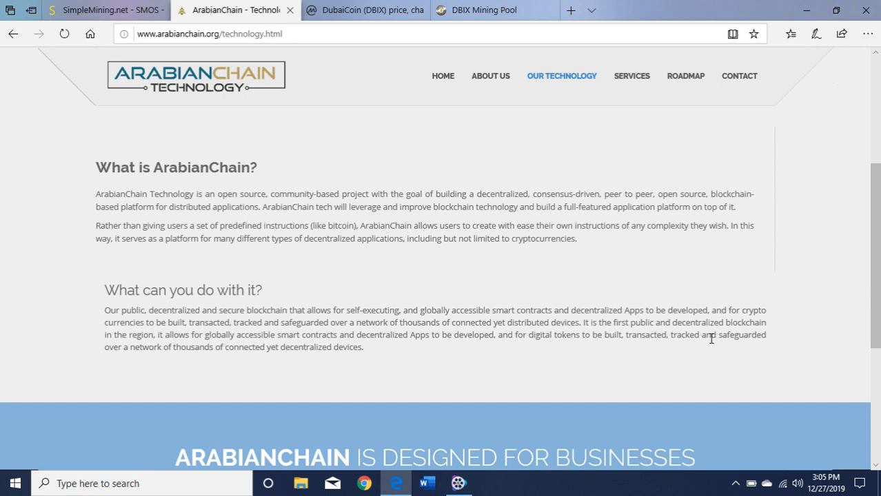
mouse_move(606, 381)
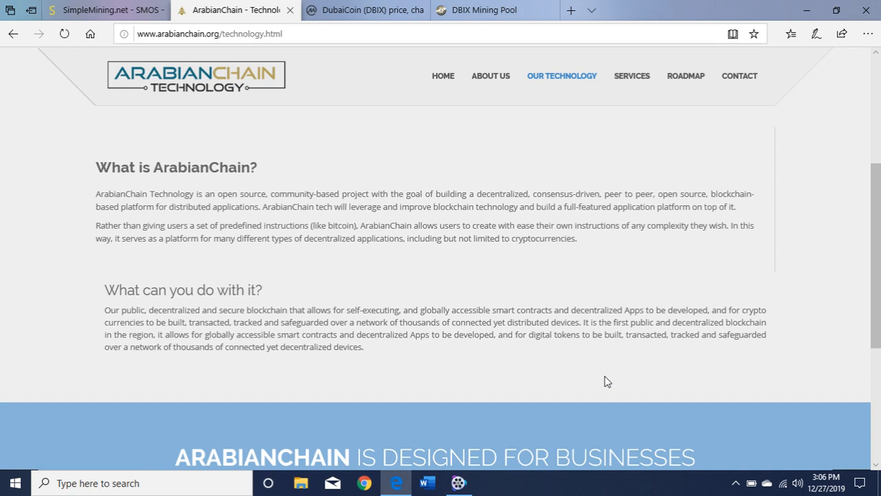
mouse_move(444, 75)
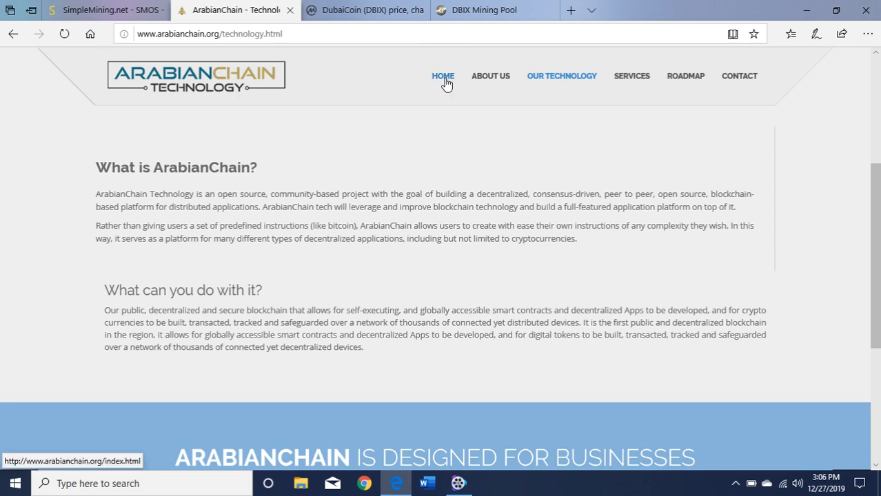
Step: Return to Home and scroll to the 'Our ecosystem' section of six products
left_click(443, 76)
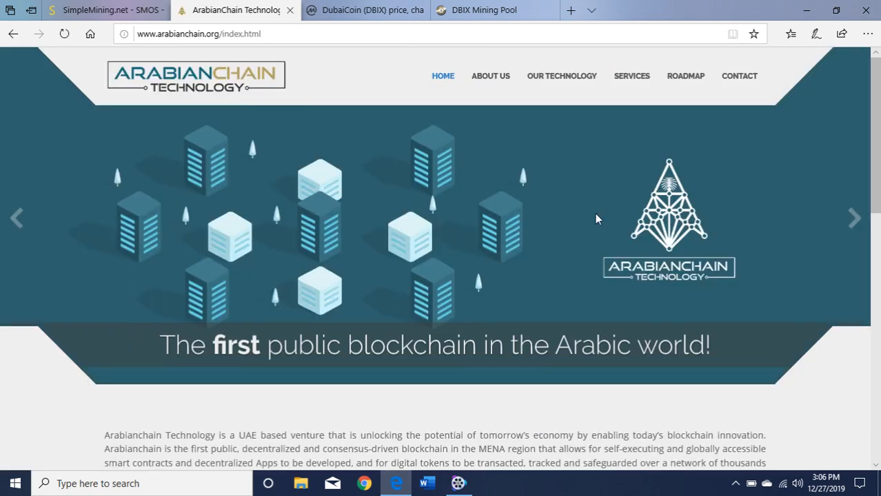
scroll("down", 3)
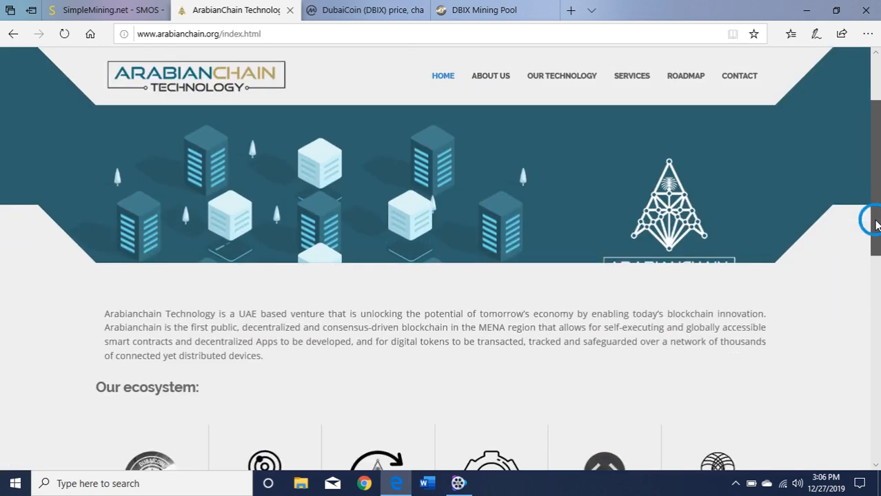
scroll("down", 3)
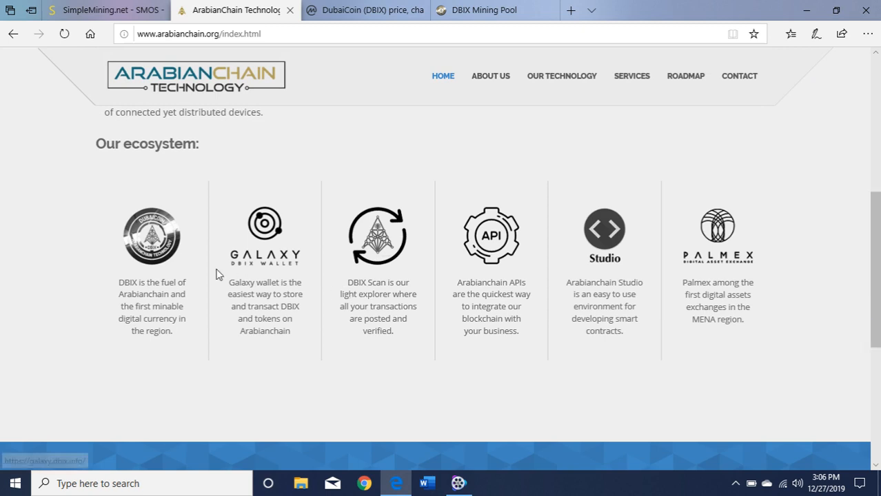
mouse_move(269, 268)
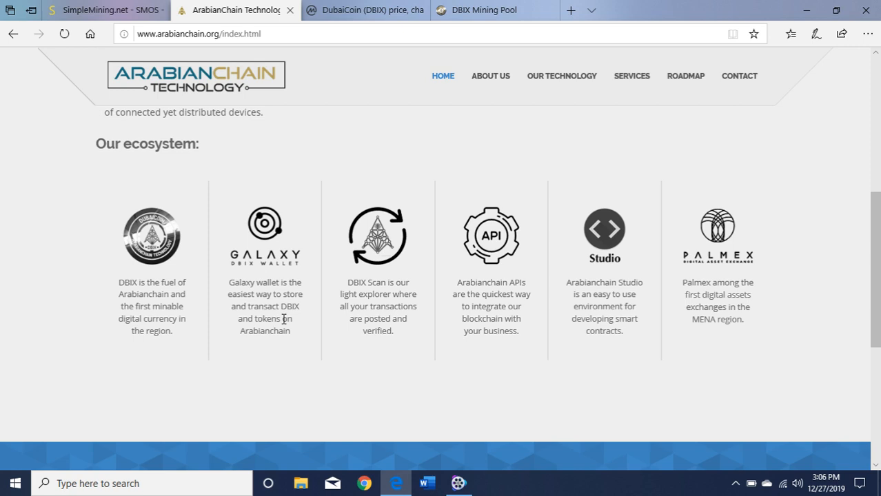
mouse_move(256, 348)
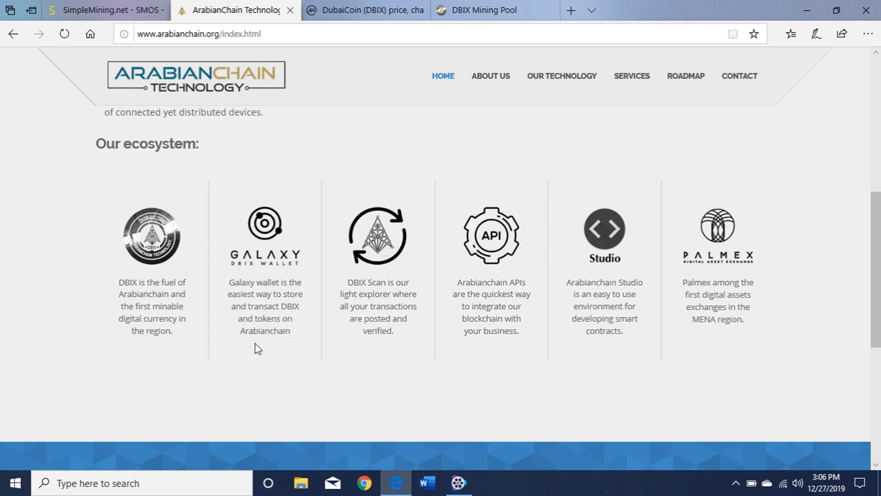
mouse_move(863, 281)
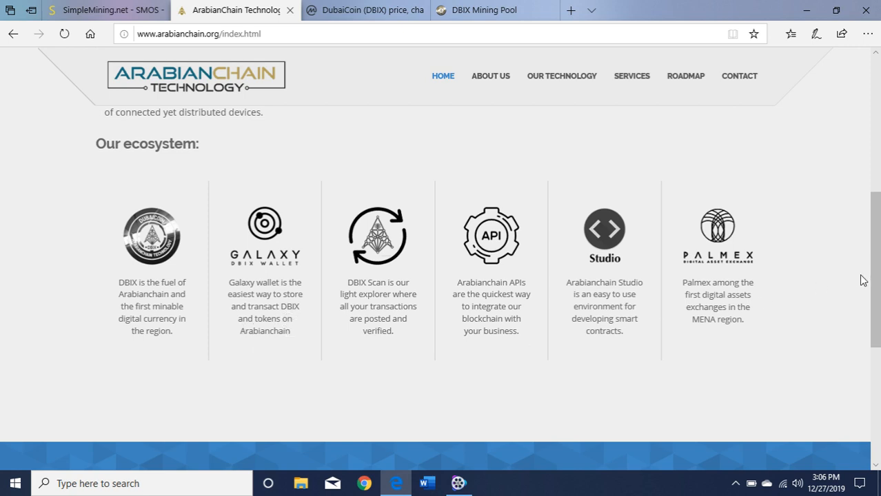
mouse_move(345, 84)
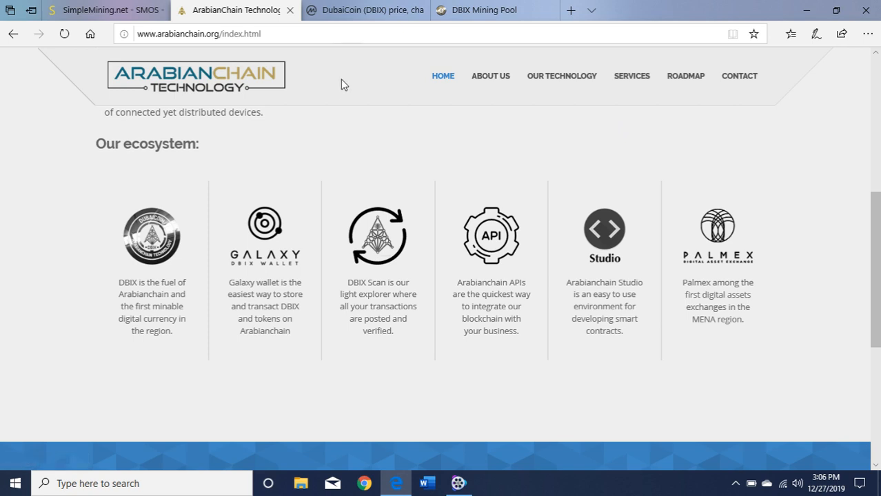
Step: Switch to the mine.house DBIX pool tab showing miners online, hash rates and ports
left_click(494, 10)
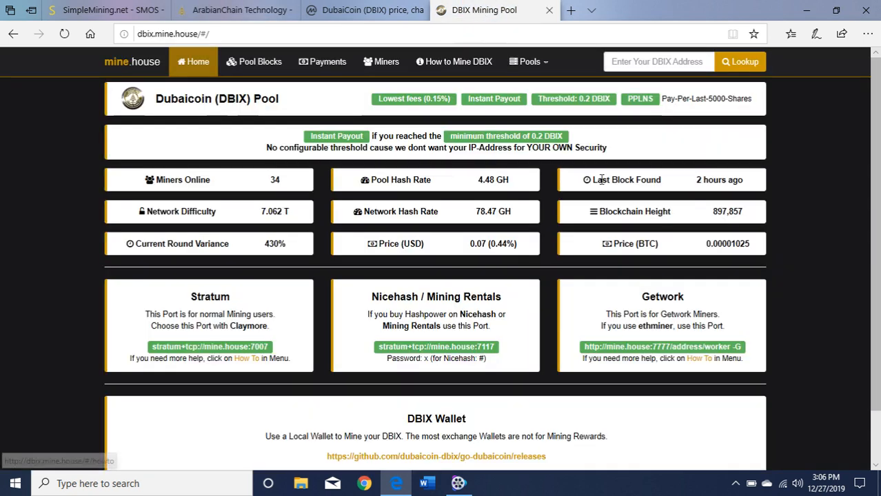
mouse_move(758, 187)
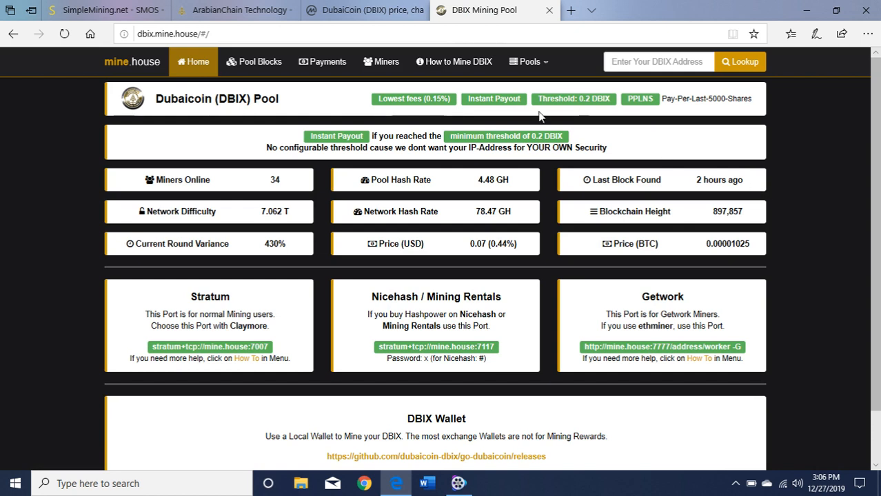
mouse_move(447, 115)
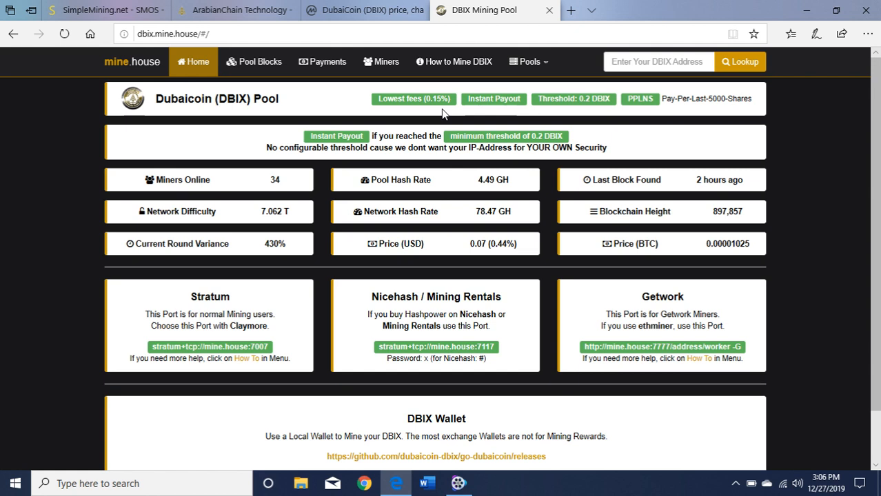
mouse_move(427, 149)
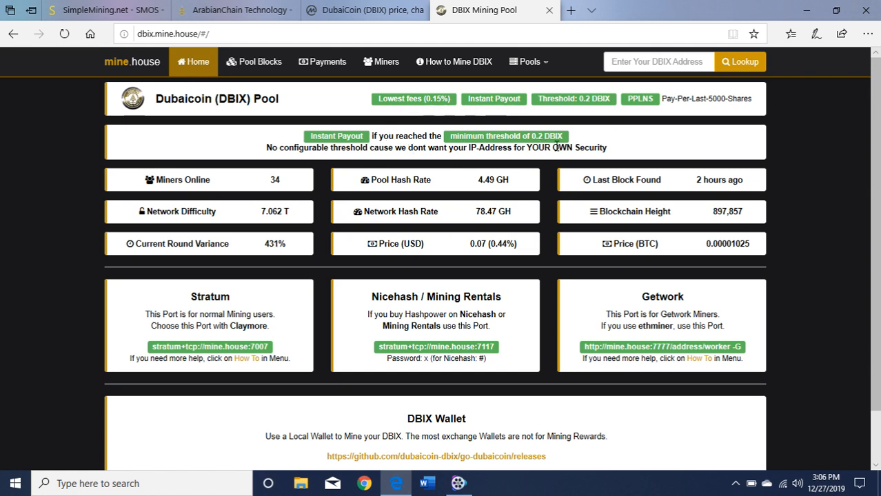
mouse_move(495, 220)
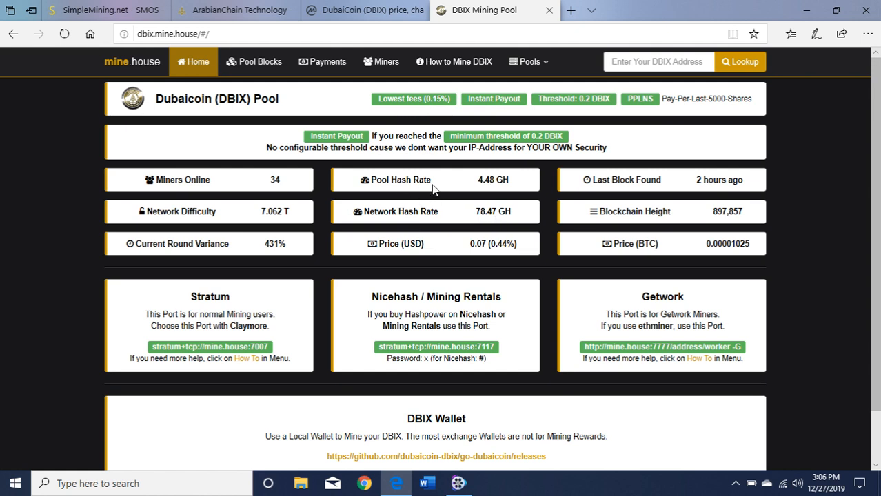
mouse_move(488, 193)
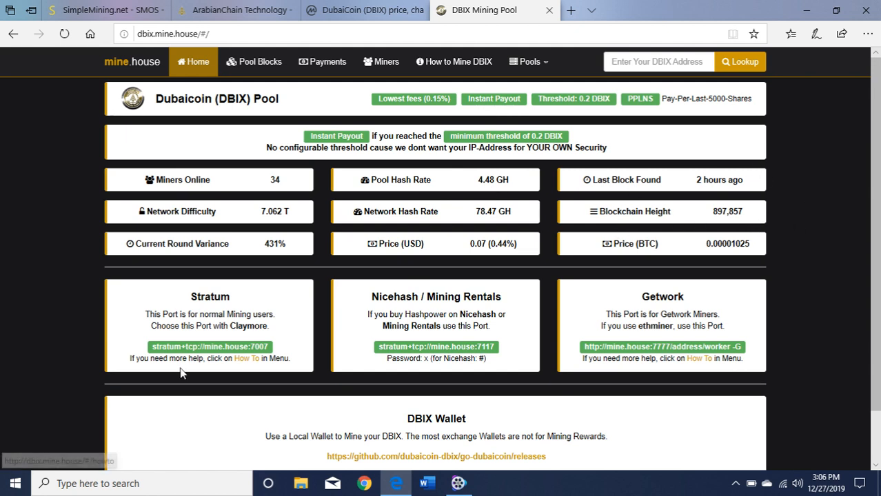
mouse_move(186, 358)
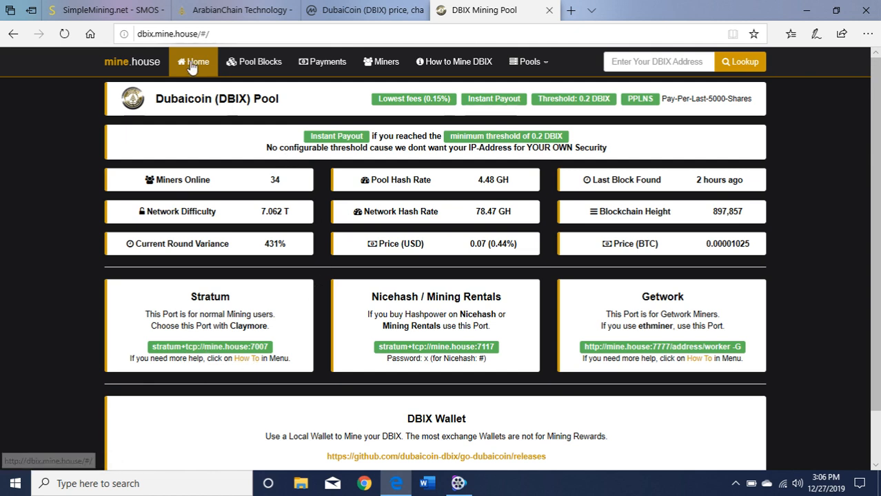
mouse_move(303, 15)
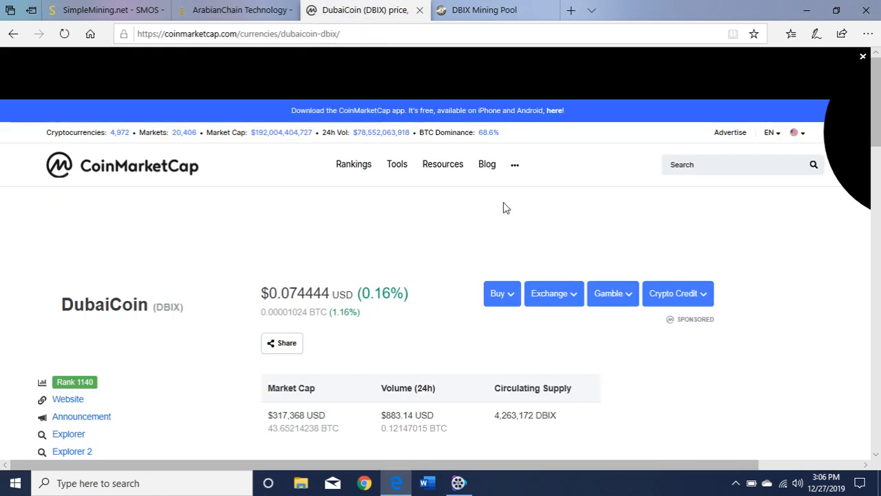
Step: Scroll DubaiCoin's price and market cap stats, then switch to the SimpleMining.net tab
scroll("down", 3)
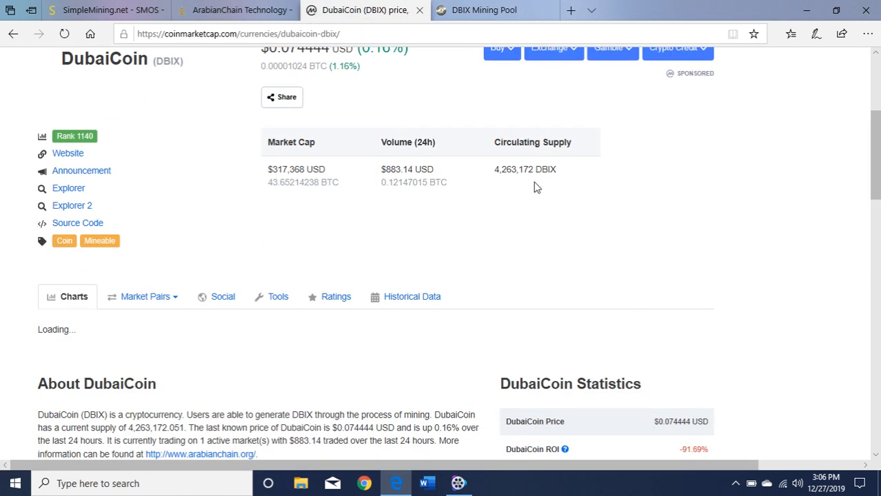
mouse_move(510, 212)
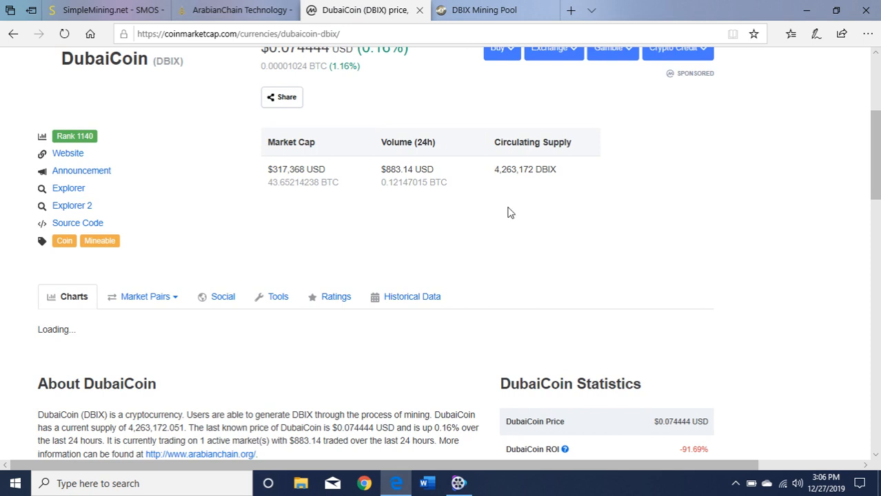
mouse_move(480, 284)
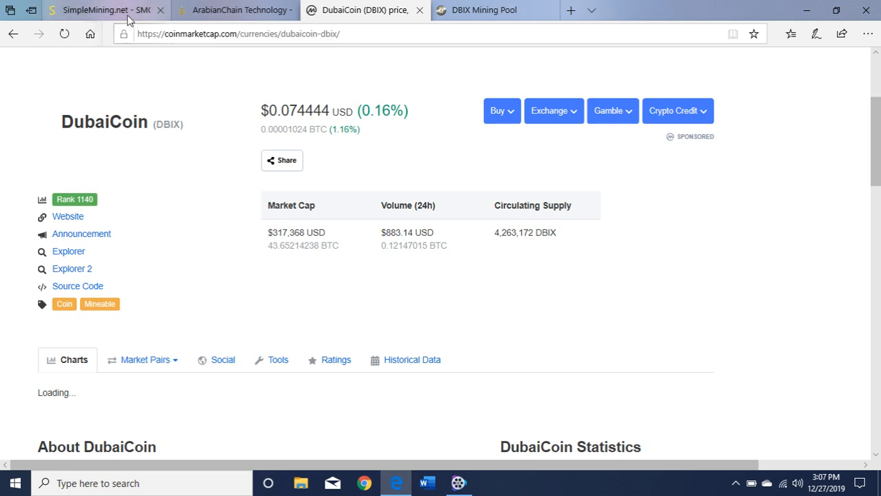
left_click(104, 10)
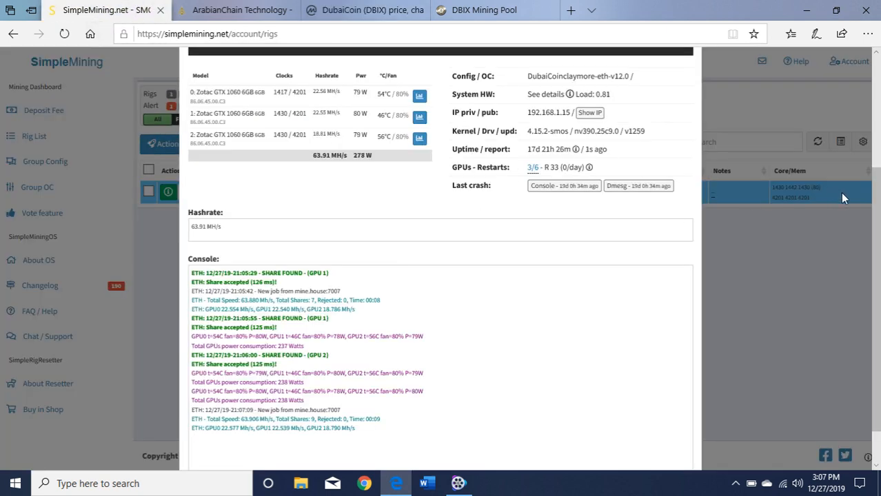
Step: Scroll SigRig1's hashrate chart and console, then close the popup back to the rig list
scroll("down", 3)
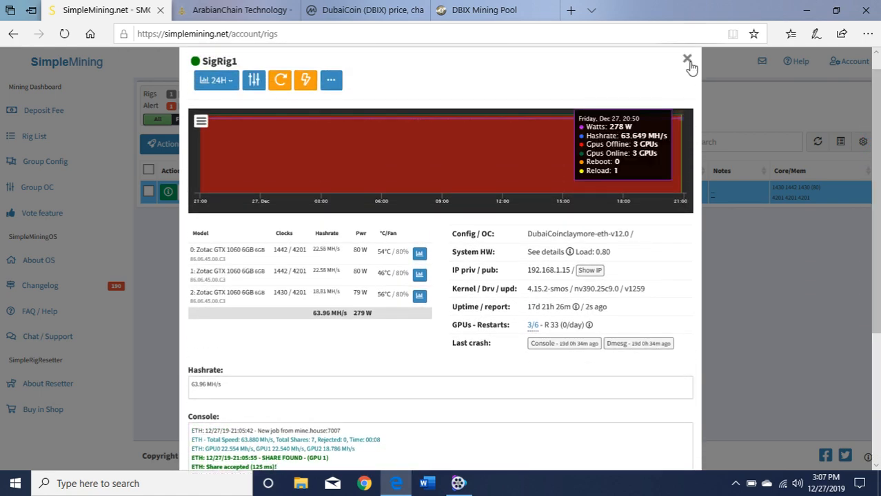
left_click(688, 58)
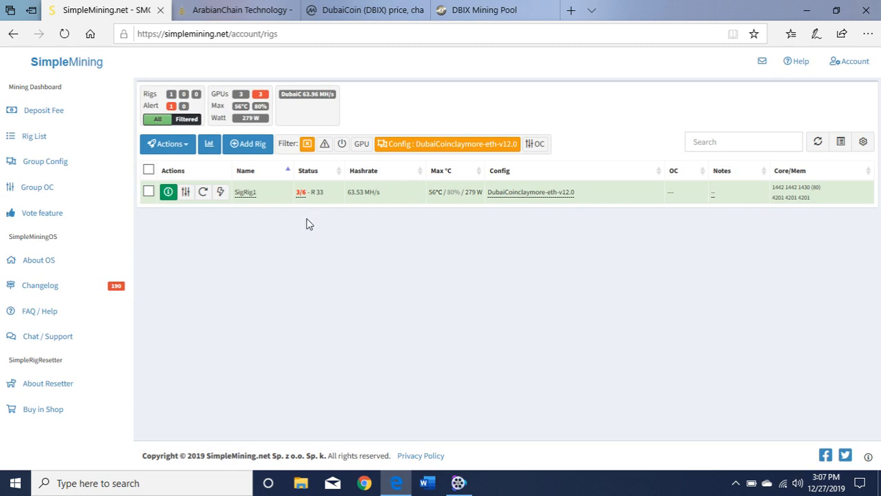
mouse_move(218, 235)
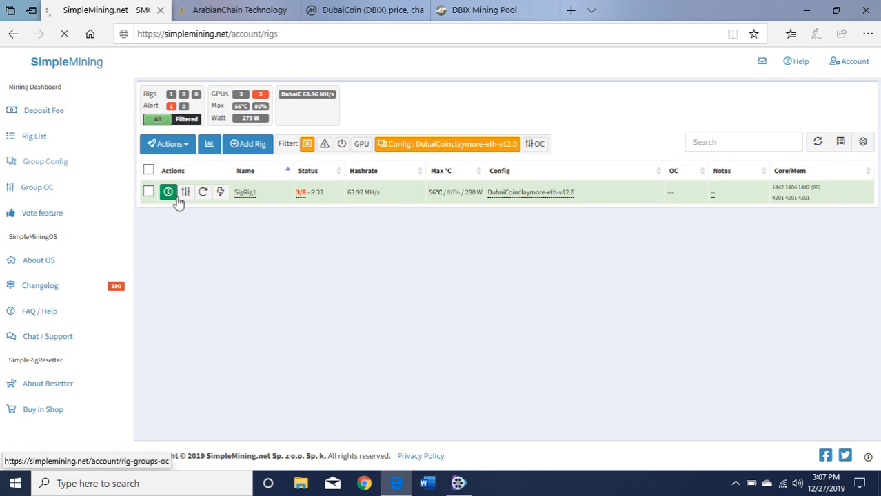
Step: Open Group Config showing the DubaiCoinclaymore-eth-v12.0 group's Claymore miner options
left_click(44, 160)
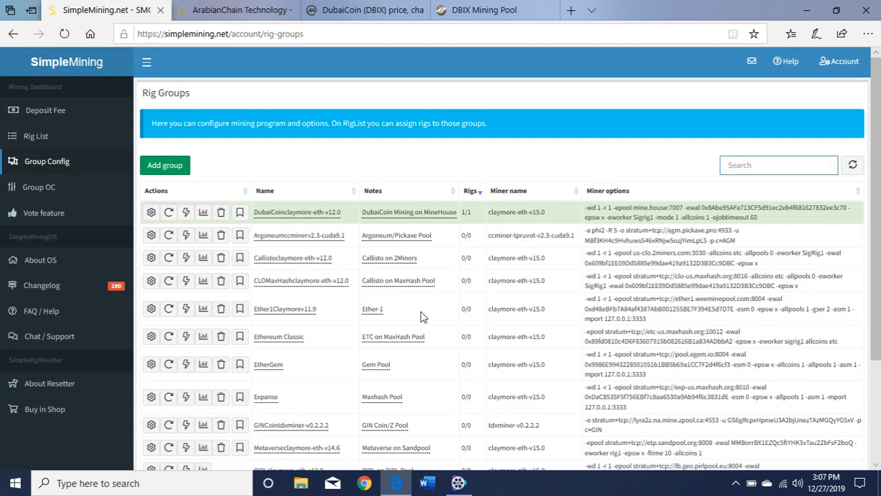
mouse_move(318, 227)
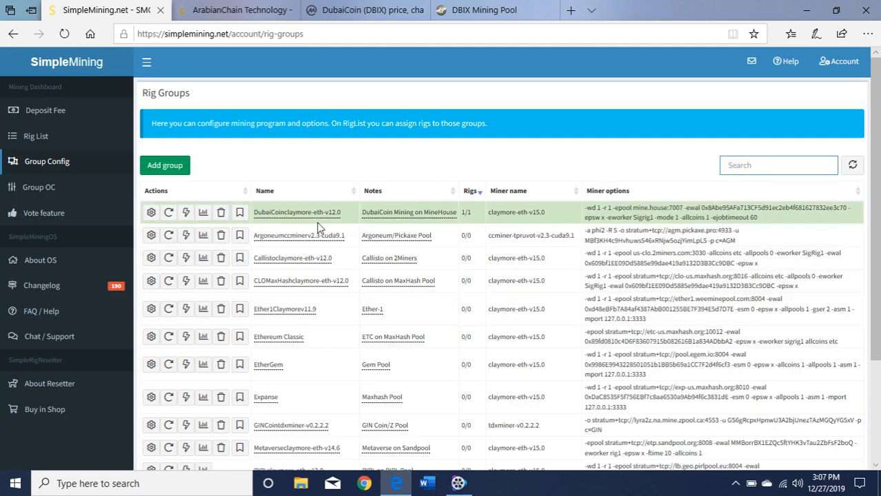
mouse_move(444, 226)
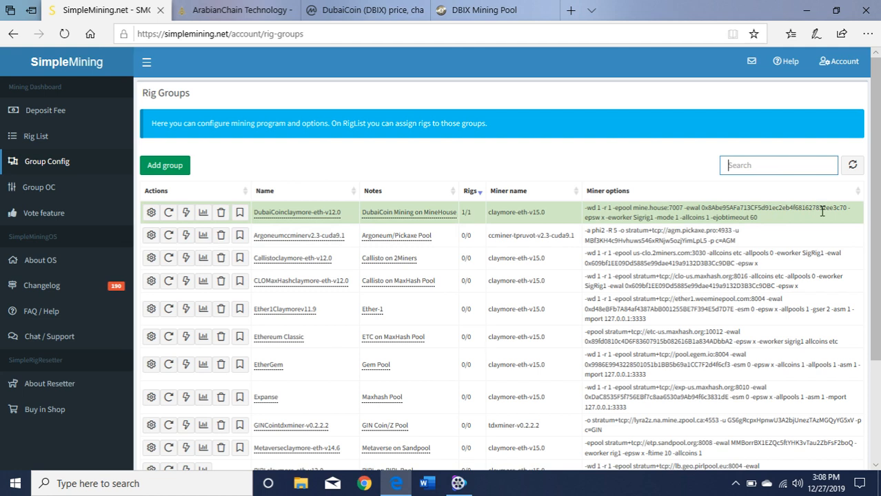
mouse_move(788, 220)
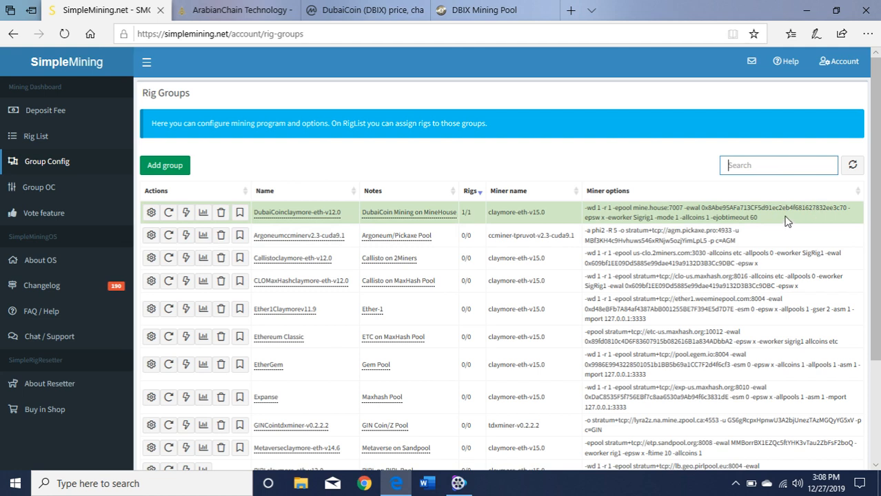
mouse_move(784, 223)
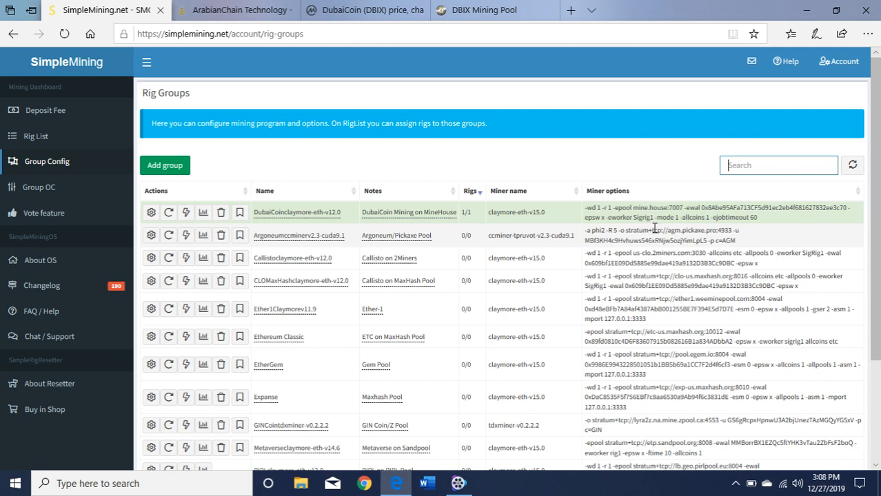
mouse_move(633, 164)
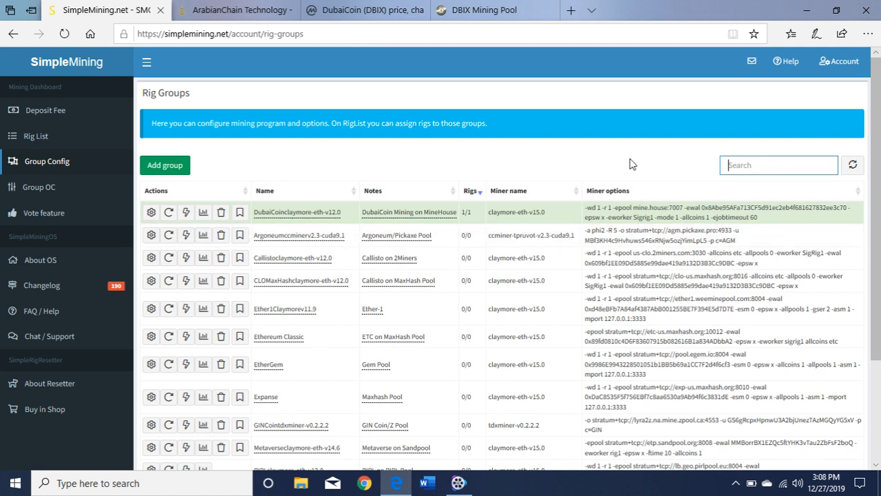
mouse_move(584, 165)
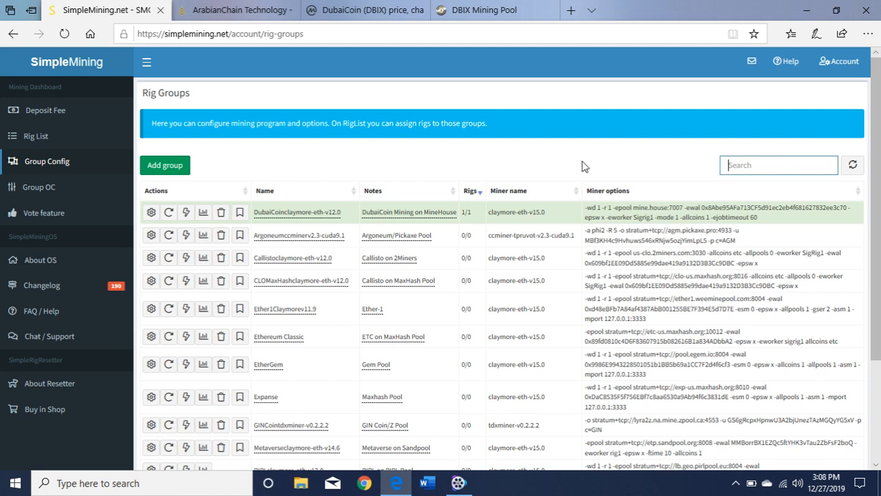
mouse_move(427, 143)
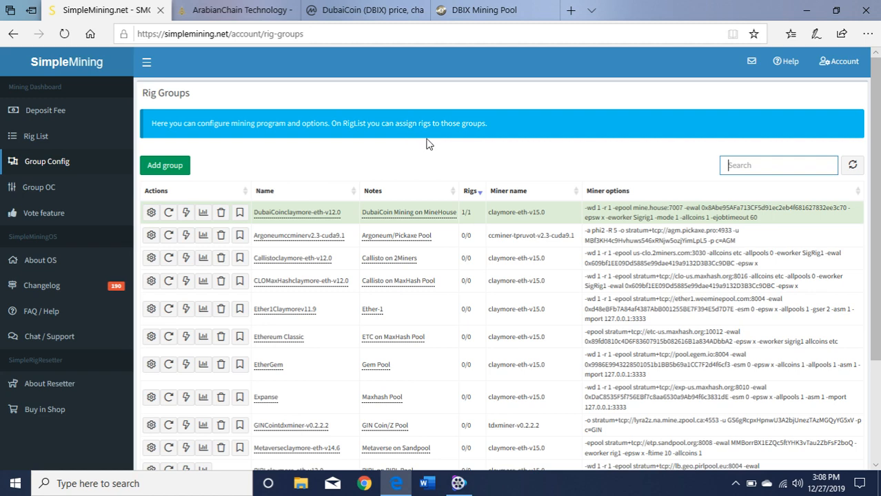
mouse_move(108, 110)
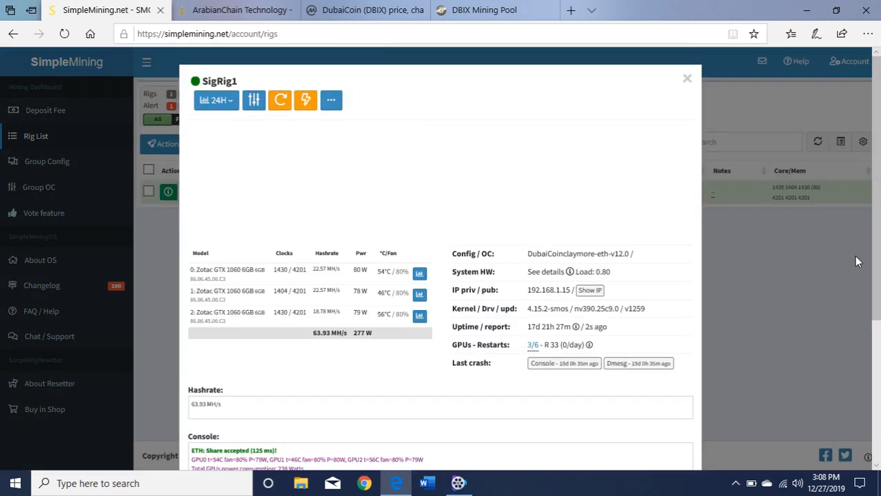
Step: Scroll SigRig1's popup down to the console log of found shares and GPU power
scroll("down", 3)
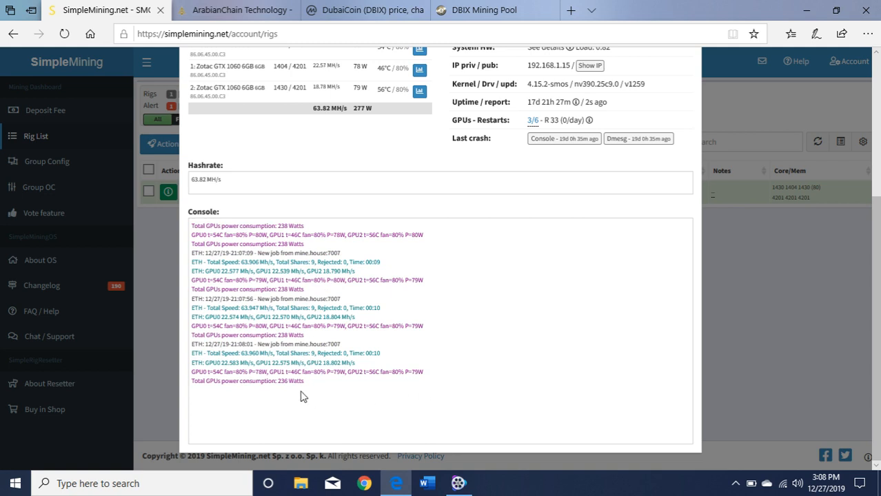
mouse_move(314, 386)
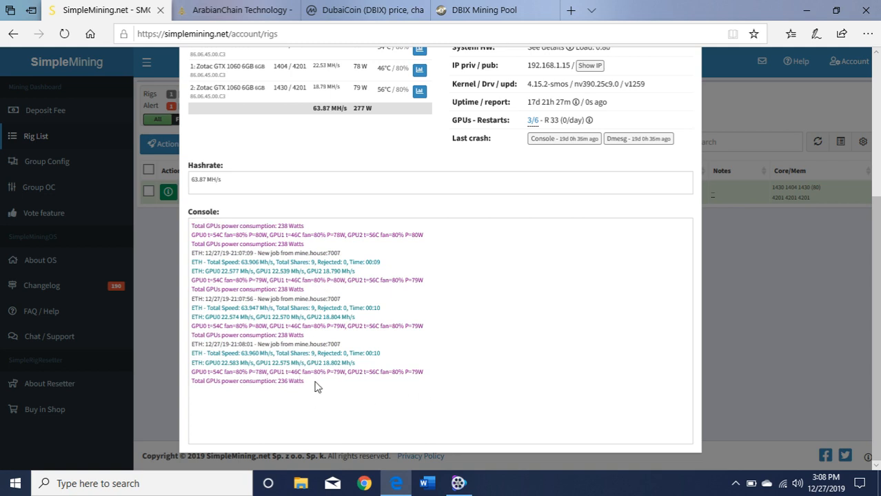
mouse_move(384, 383)
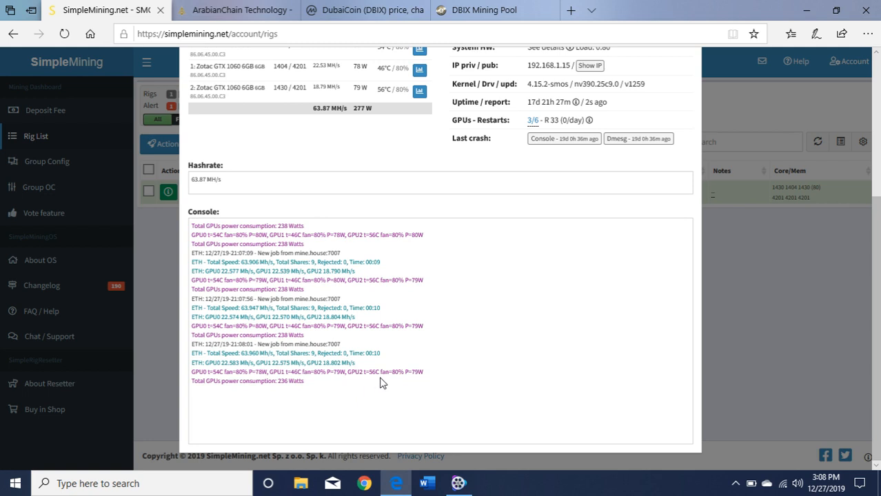
mouse_move(346, 391)
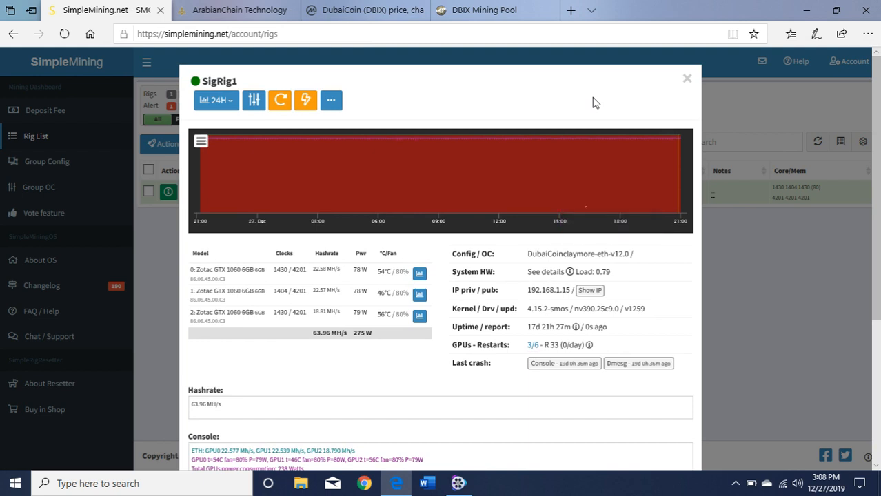
mouse_move(618, 103)
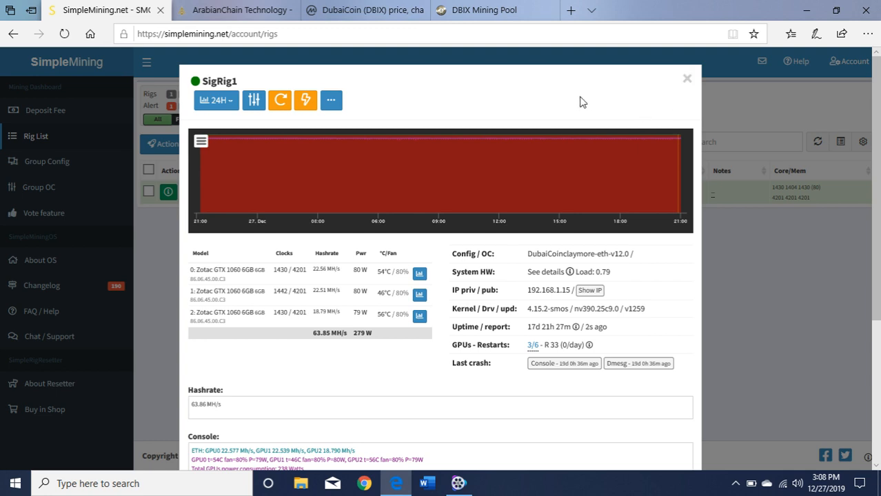
mouse_move(597, 102)
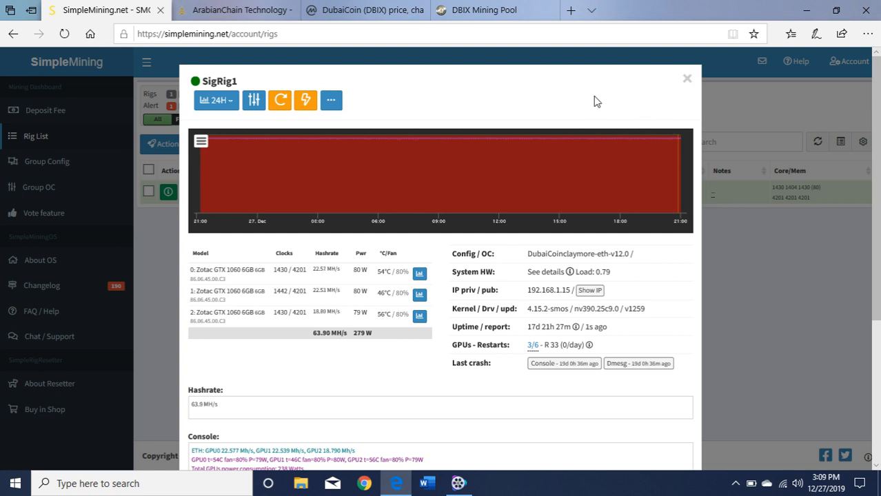